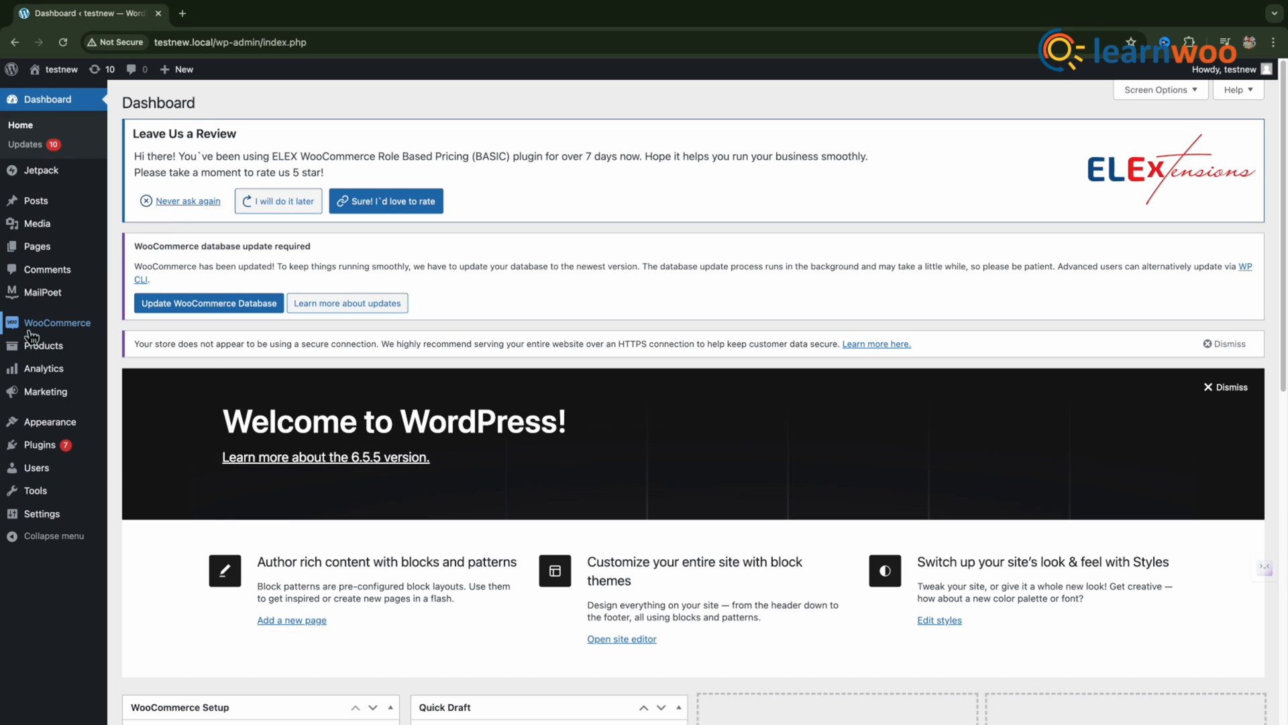
mouse_move(56, 322)
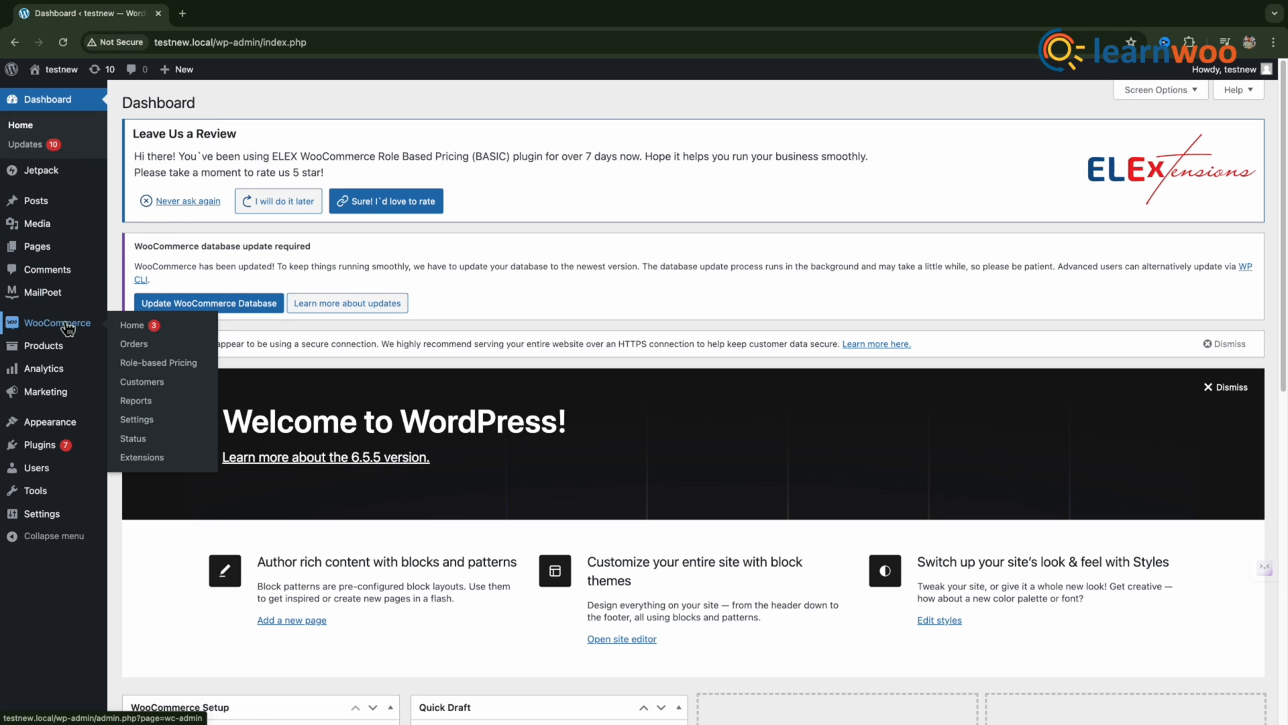
mouse_move(38, 444)
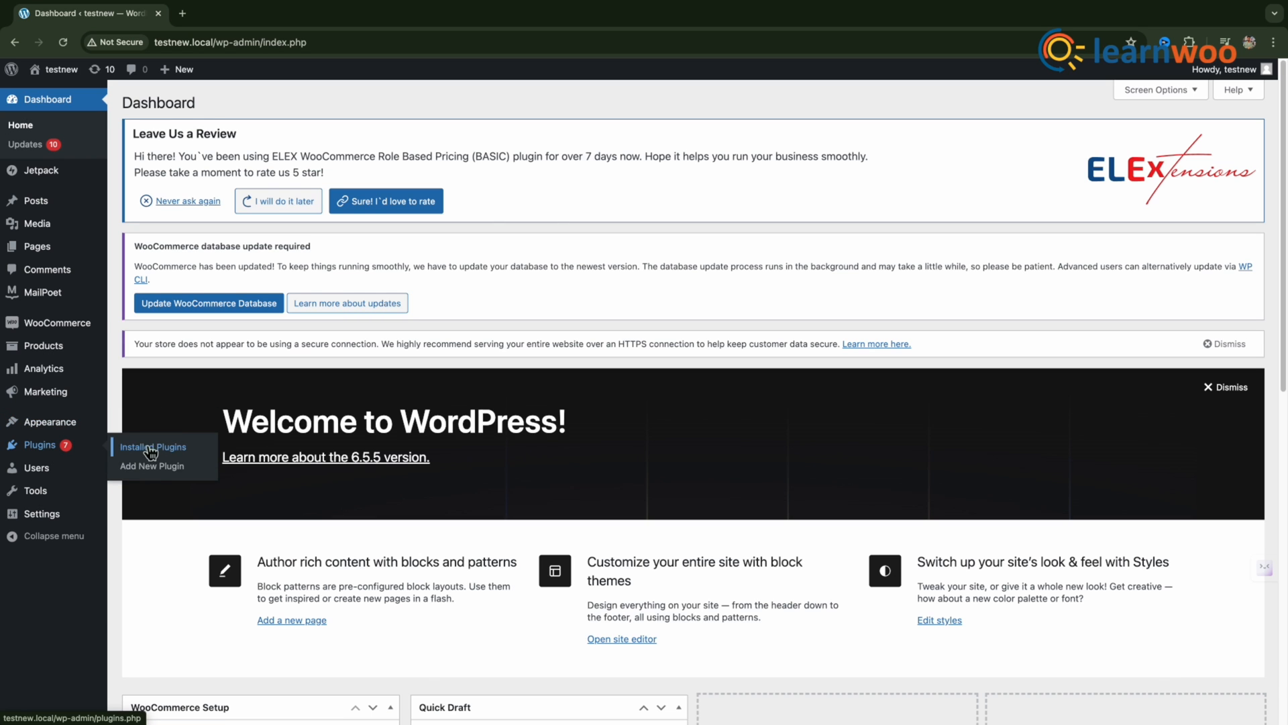
Review the installed plugins list and WooCommerce's version, then go to Add New Plugin
left_click(153, 446)
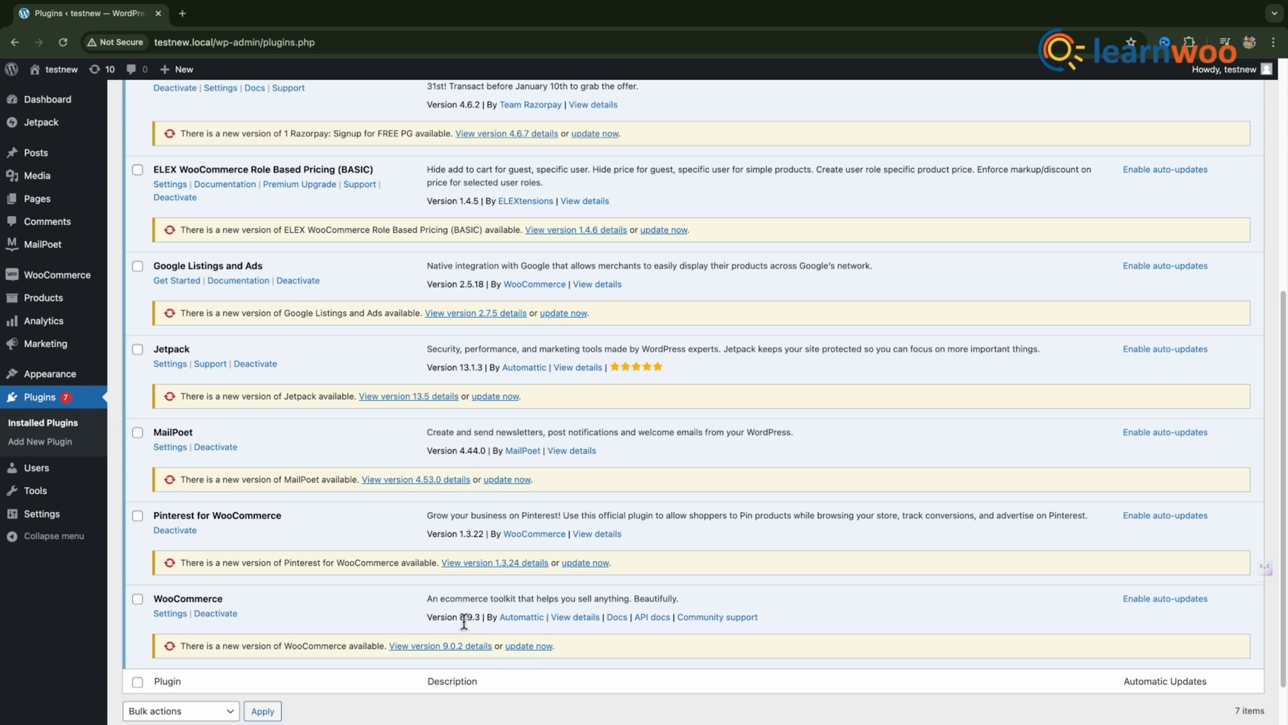
left_click(530, 645)
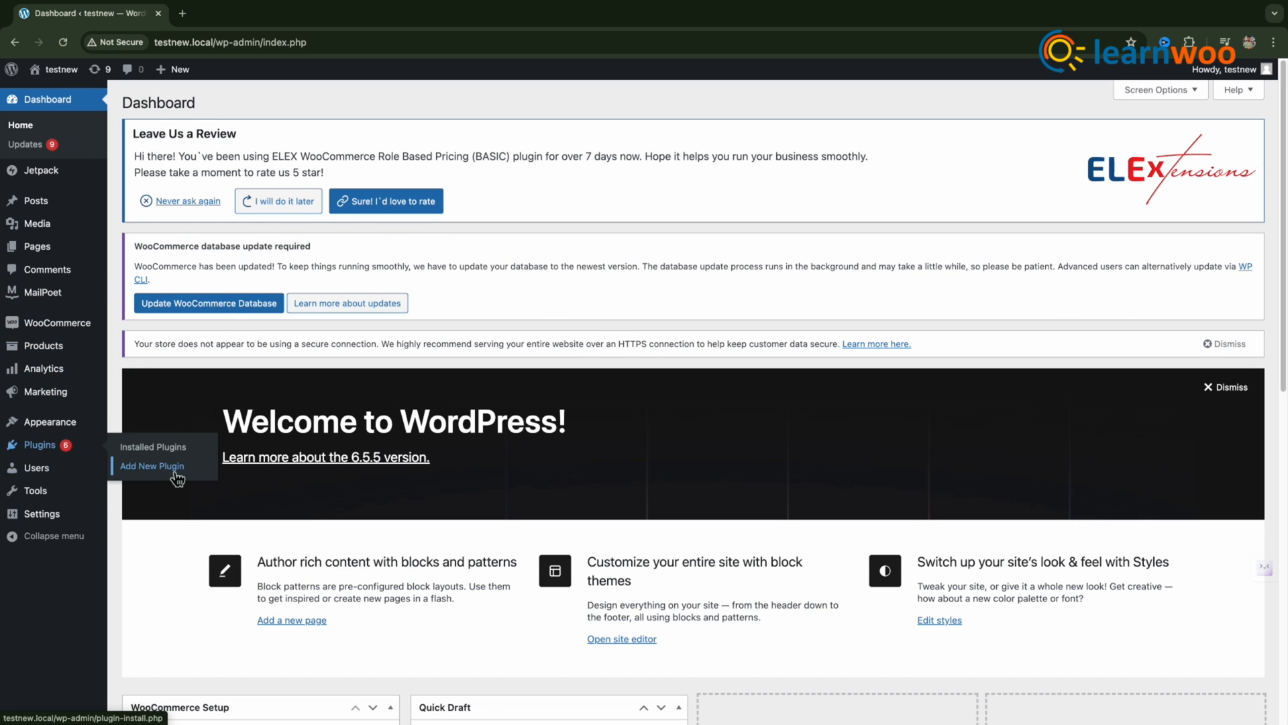
left_click(152, 465)
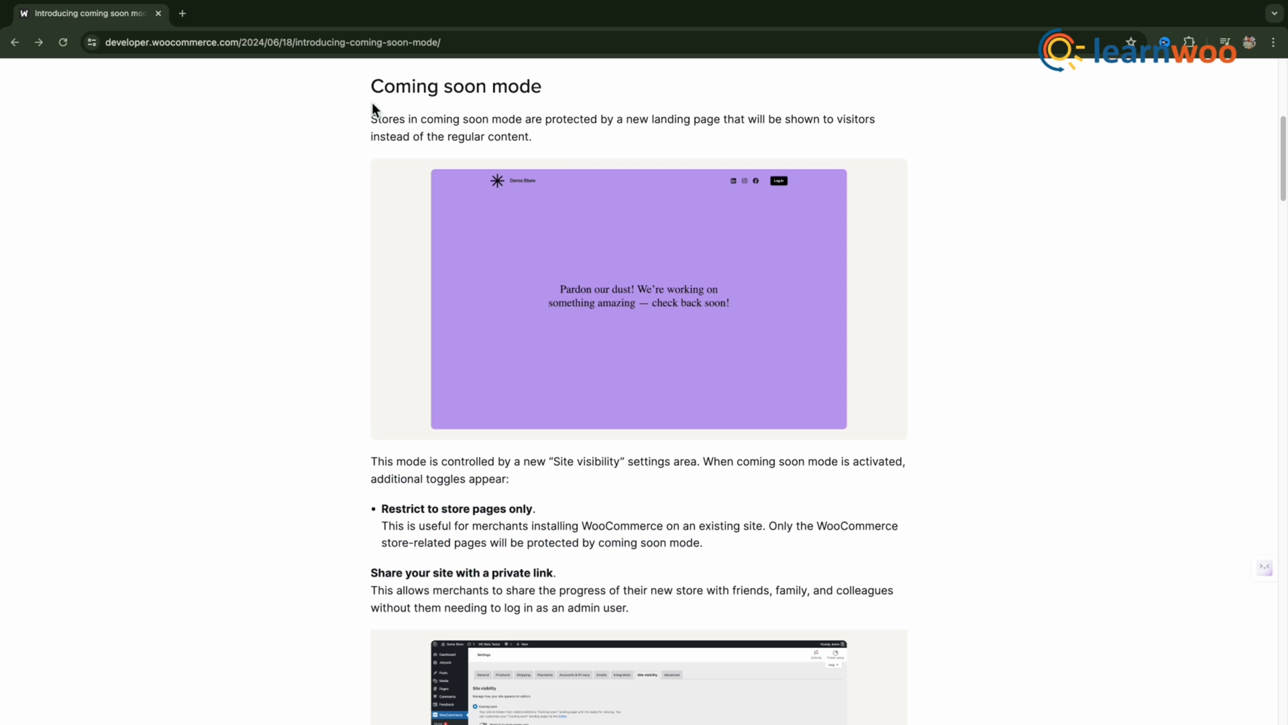
scroll("down", 3)
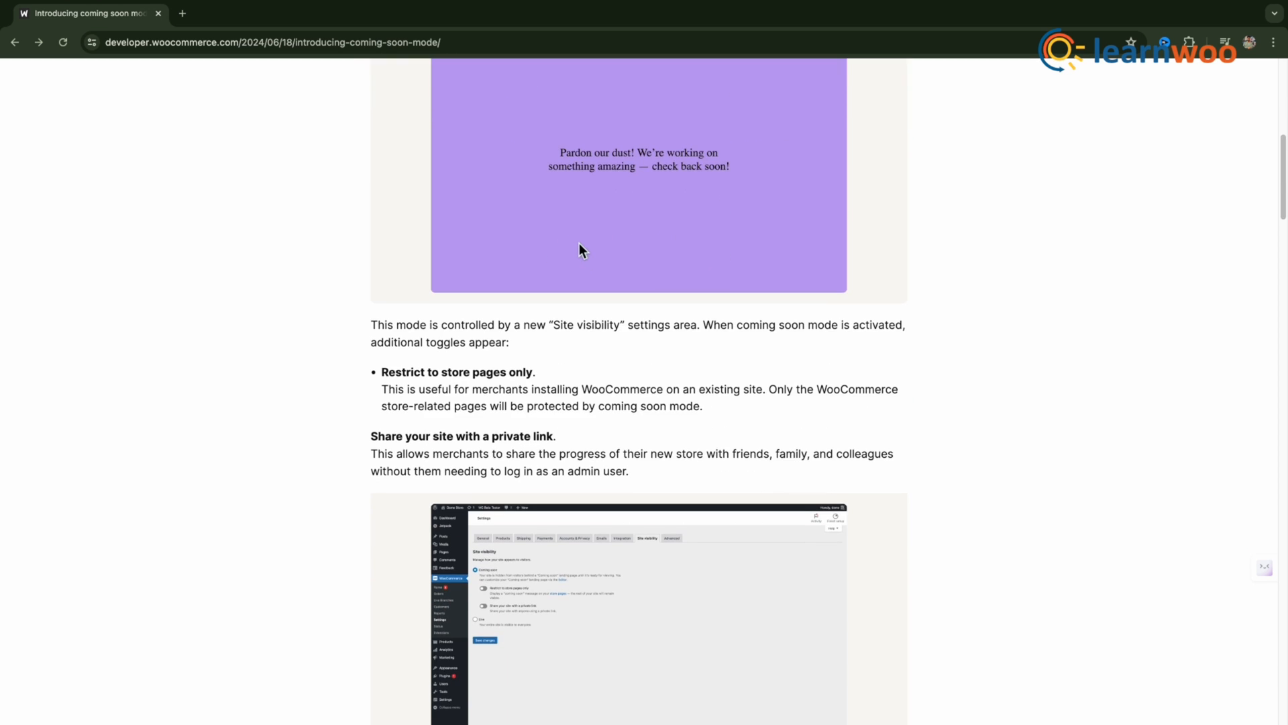
scroll("up", 3)
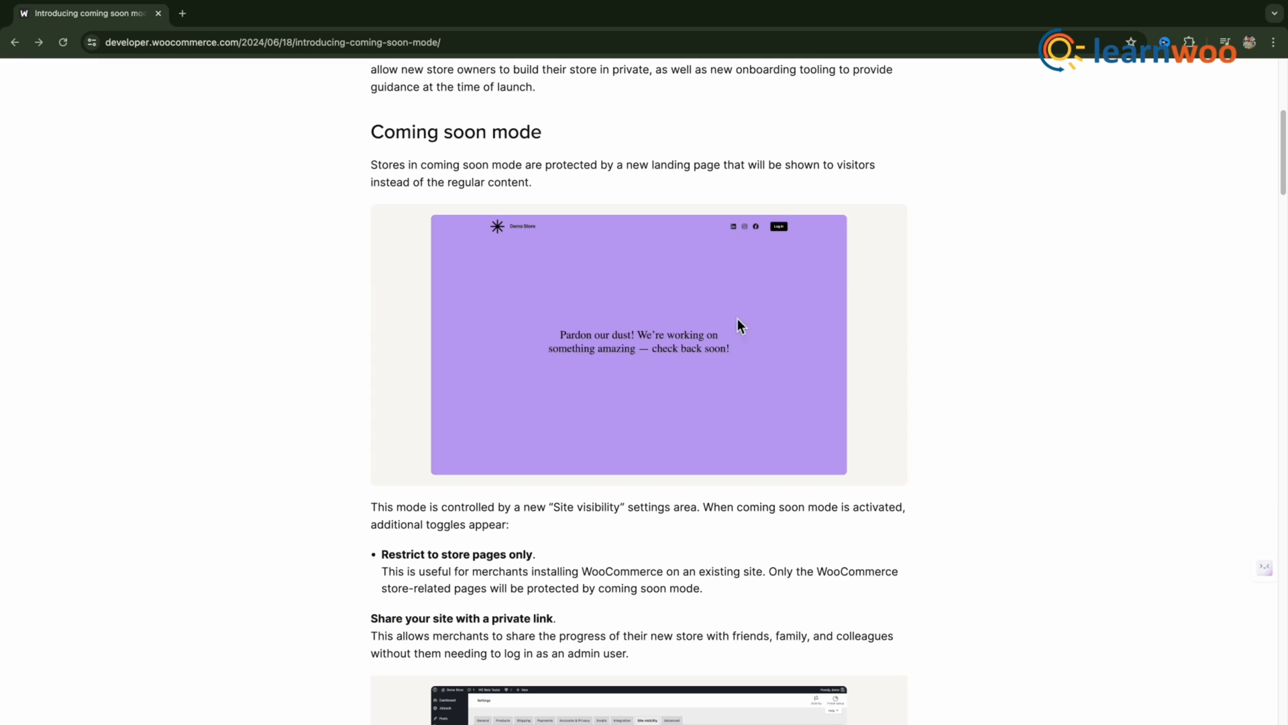
scroll("down", 3)
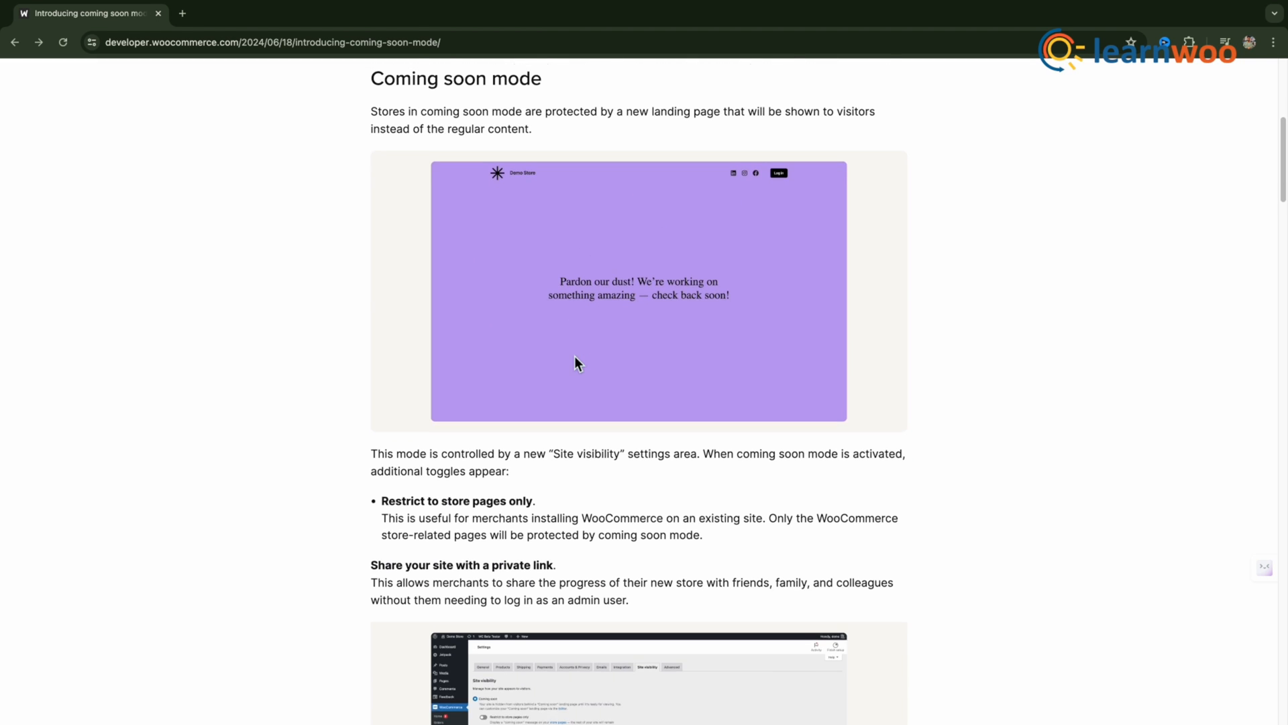
left_click(640, 291)
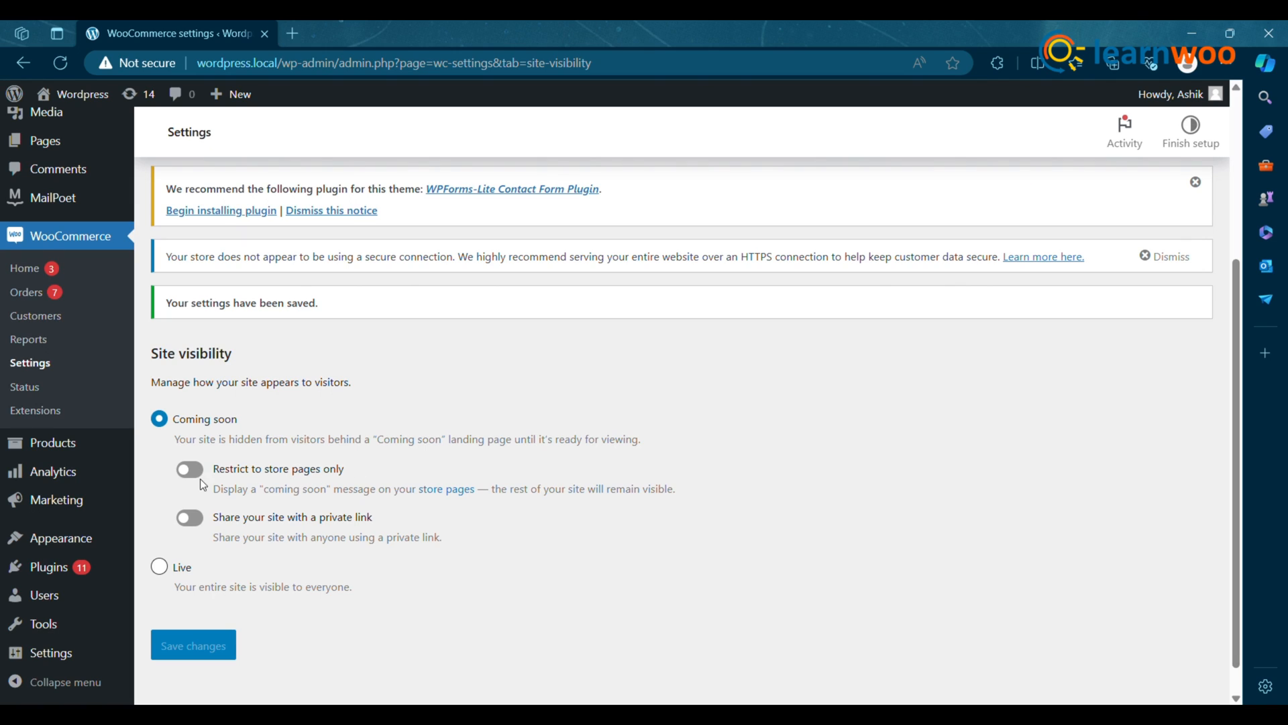
Turn on 'Restrict to store pages only' and save the Site visibility settings
left_click(189, 468)
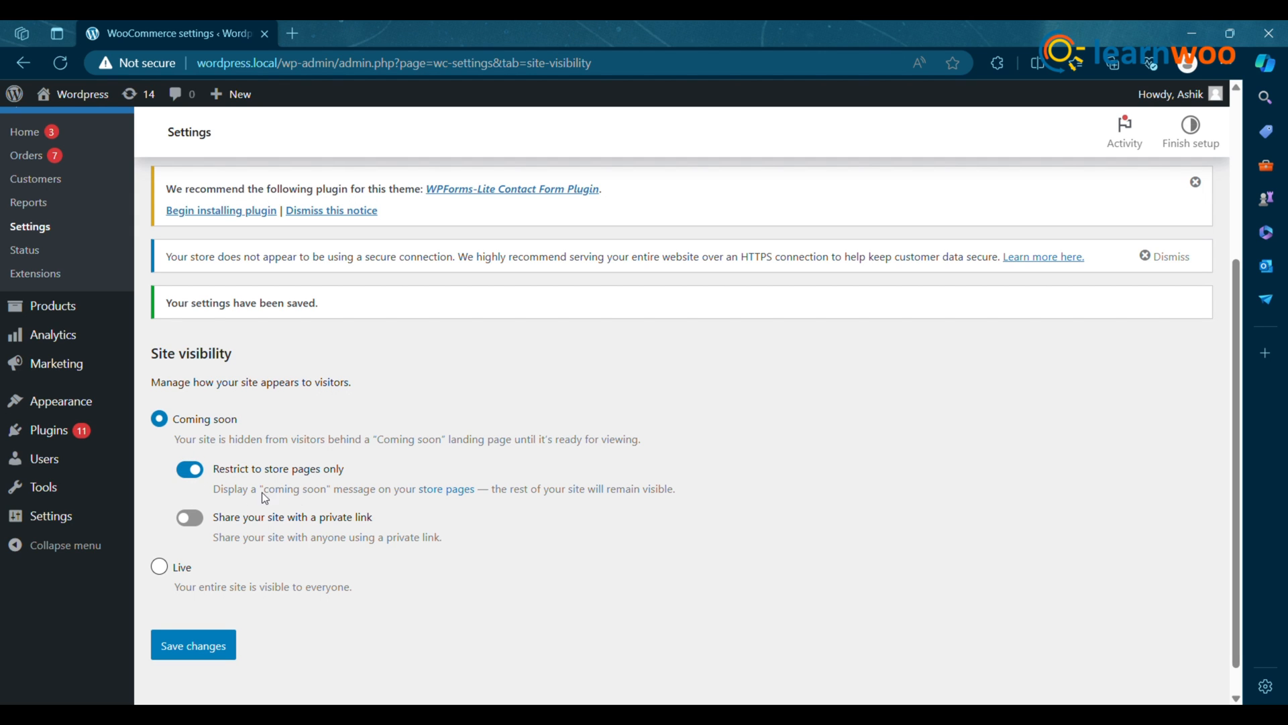
left_click(193, 645)
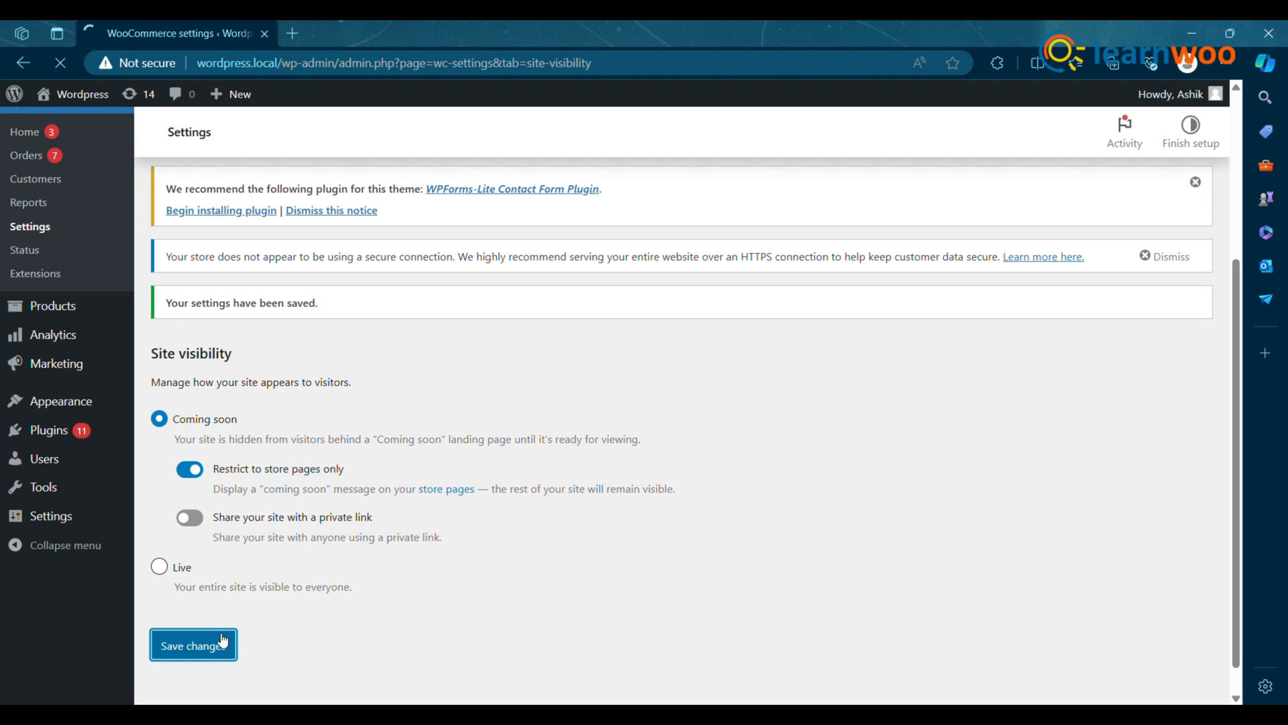
left_click(194, 644)
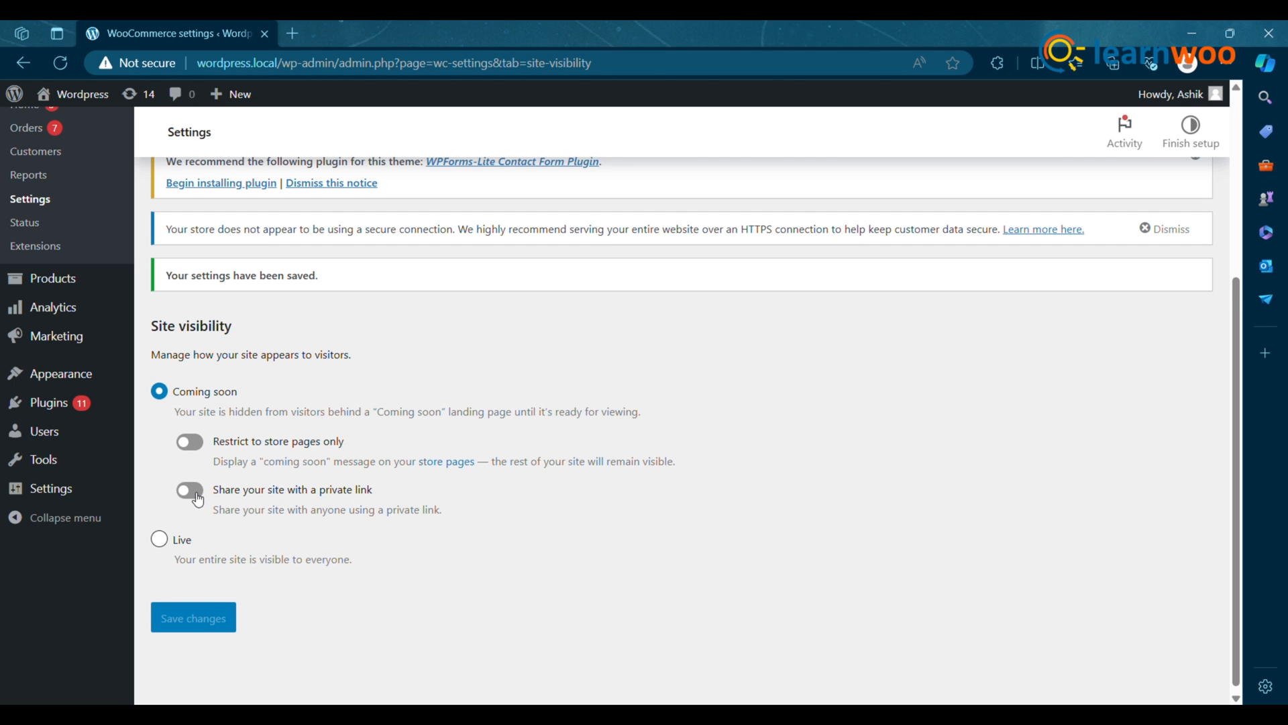
Enable 'Share your site with a private link', select the generated link, and save
left_click(187, 490)
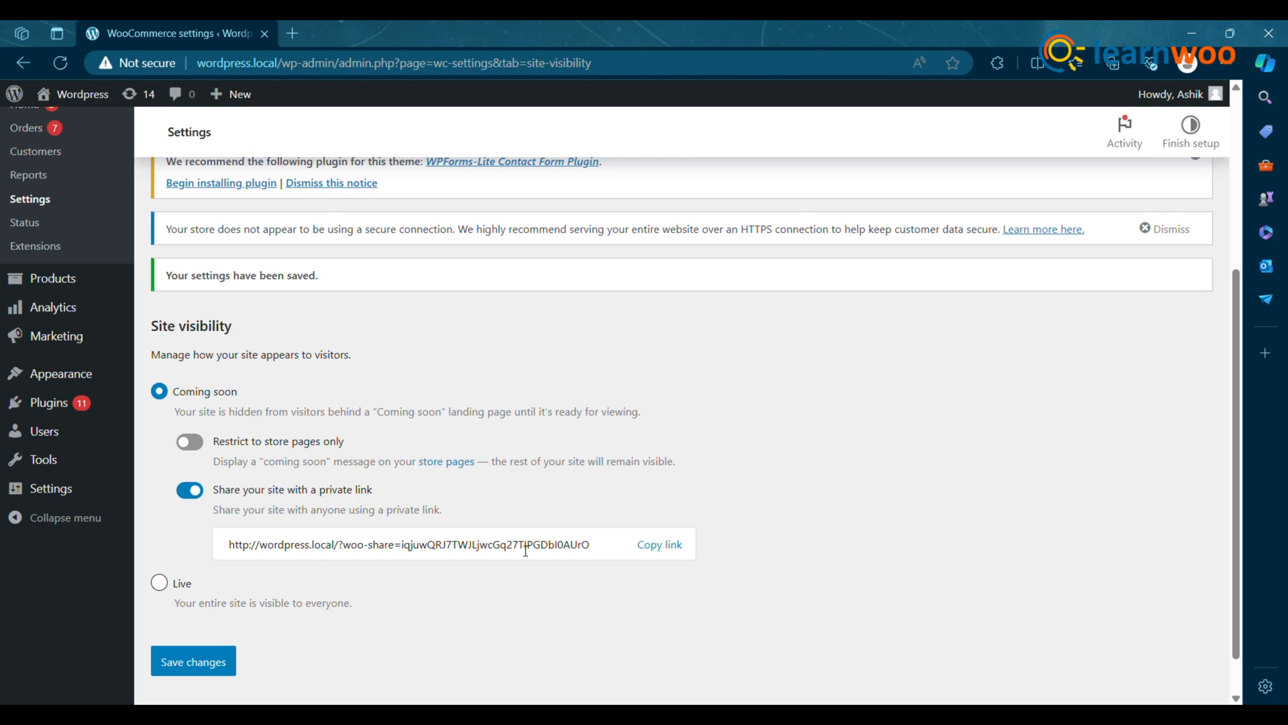
left_click(659, 544)
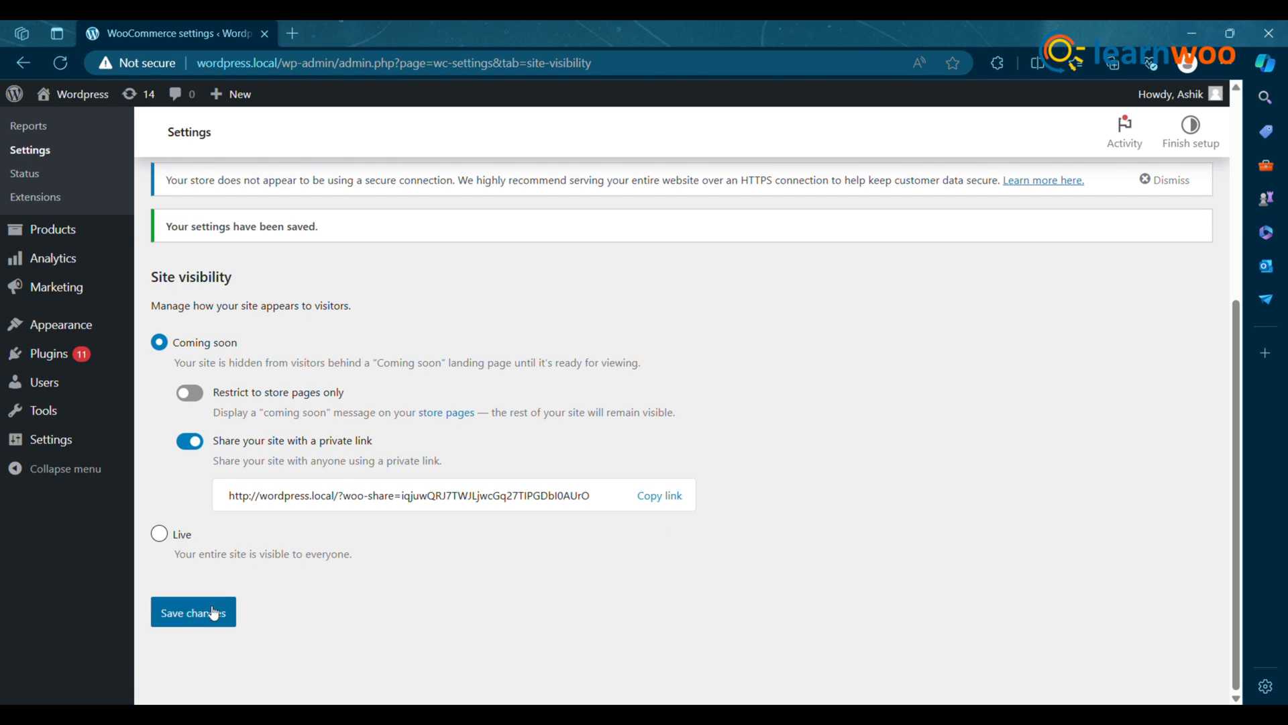
left_click(194, 612)
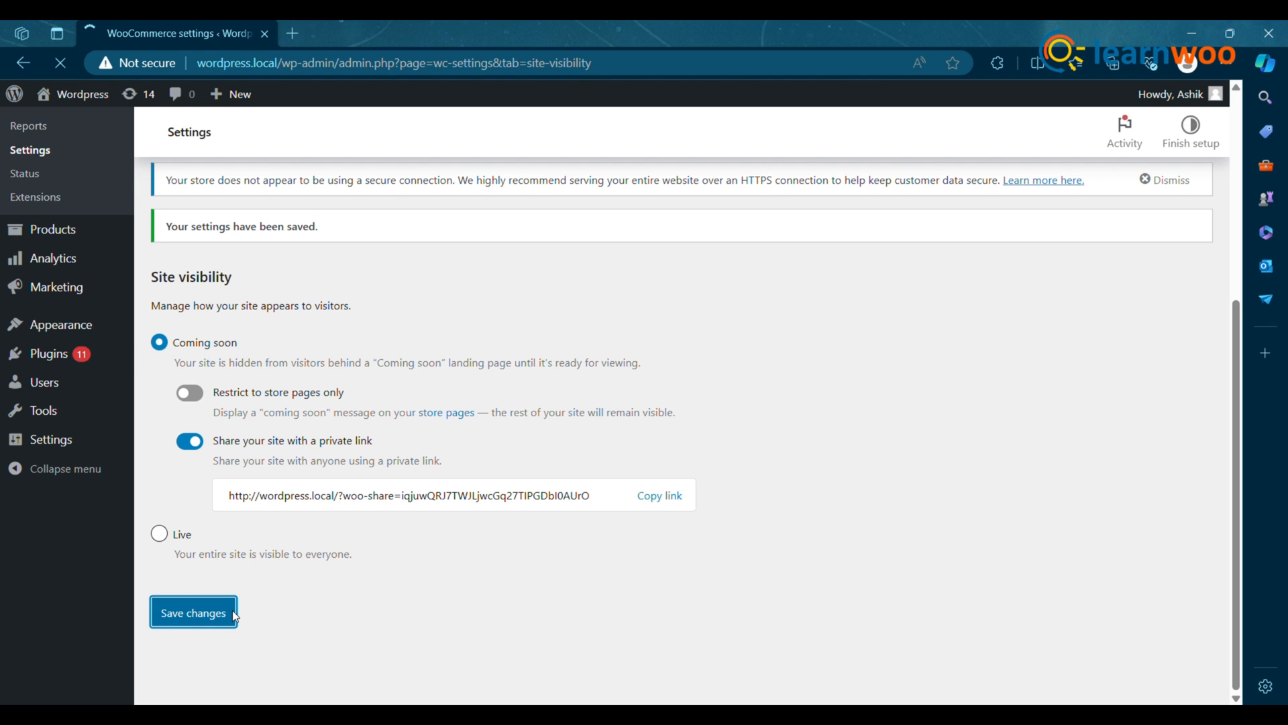
left_click(193, 612)
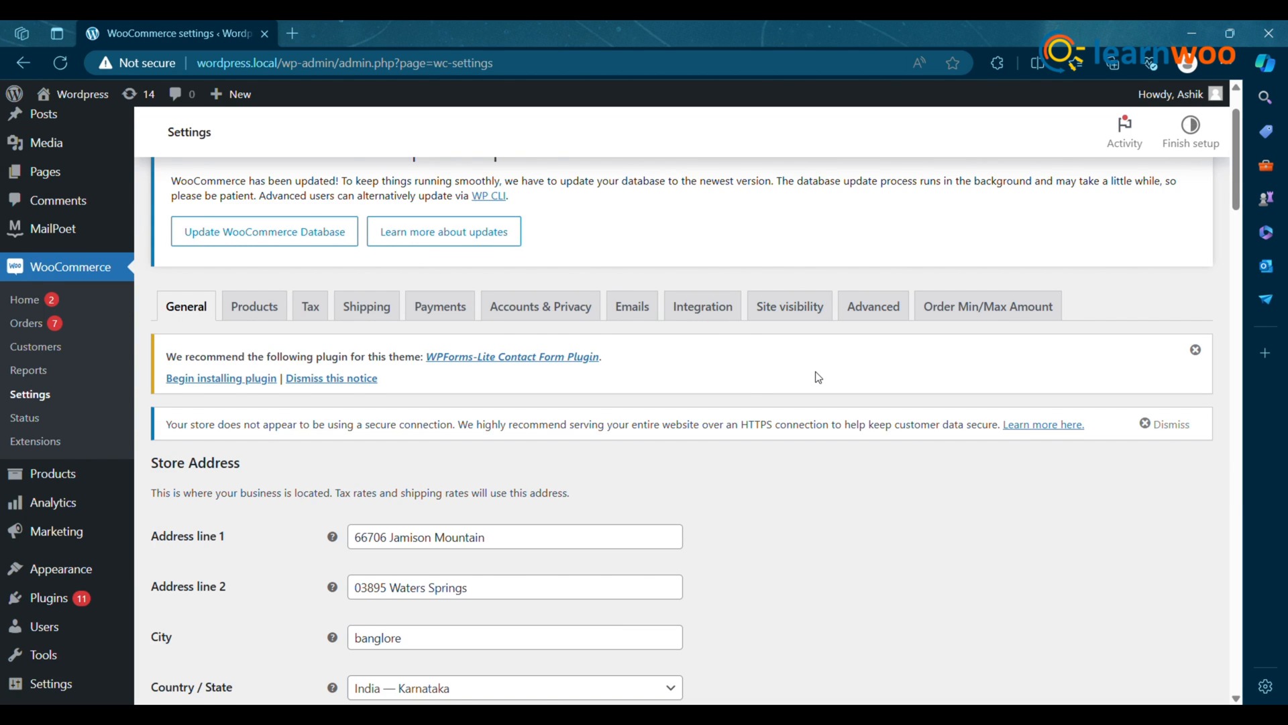
Visit wordpress.local in an Incognito window to see the 'Page Coming soon!' landing page
left_click(788, 306)
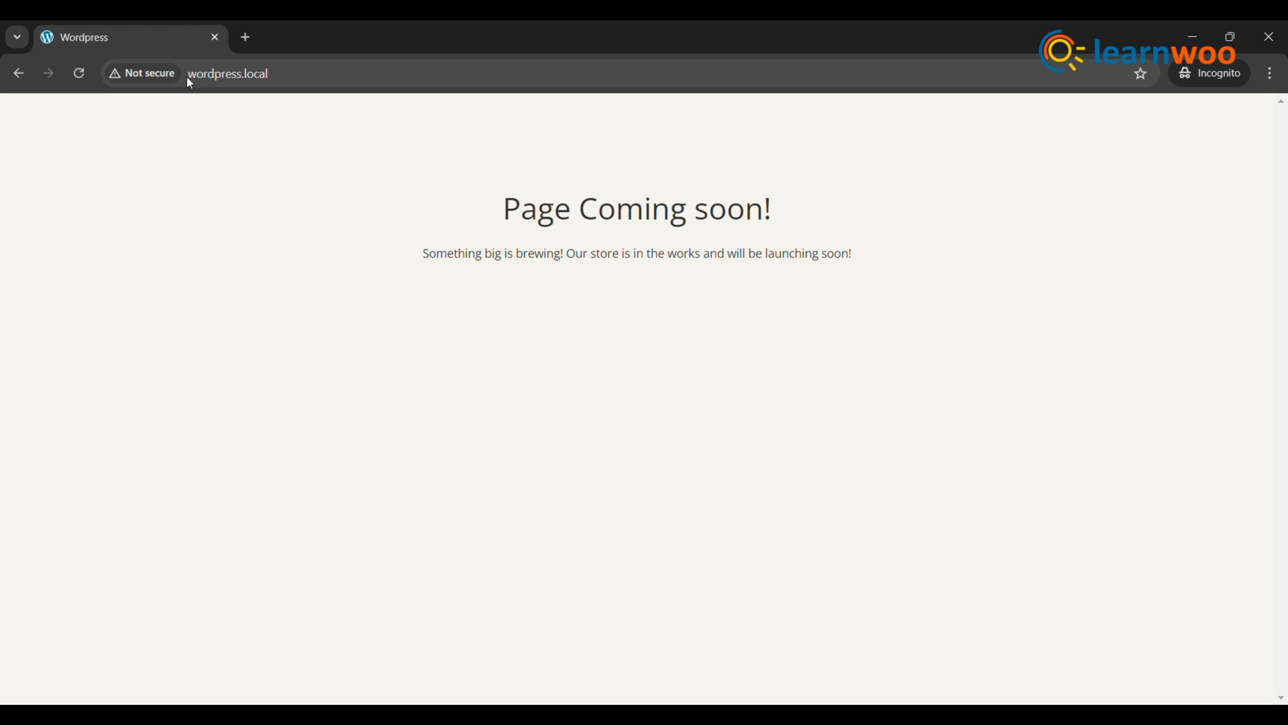
mouse_move(325, 212)
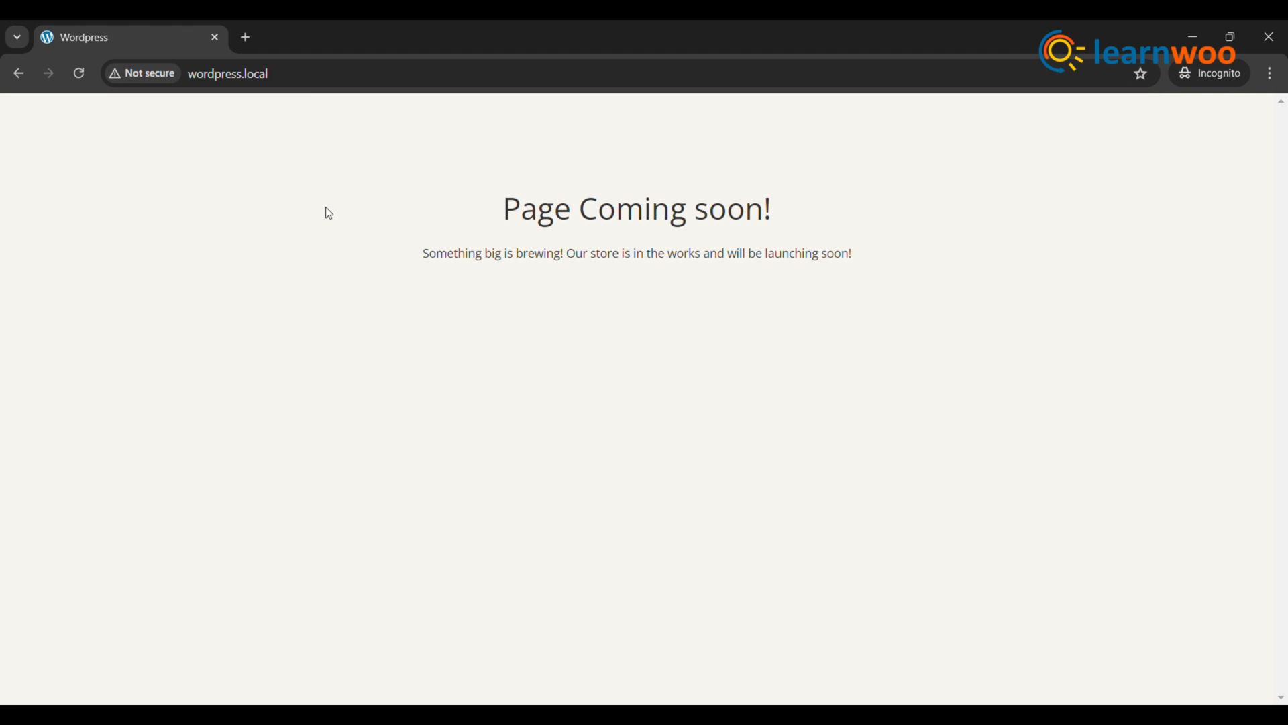
mouse_move(763, 180)
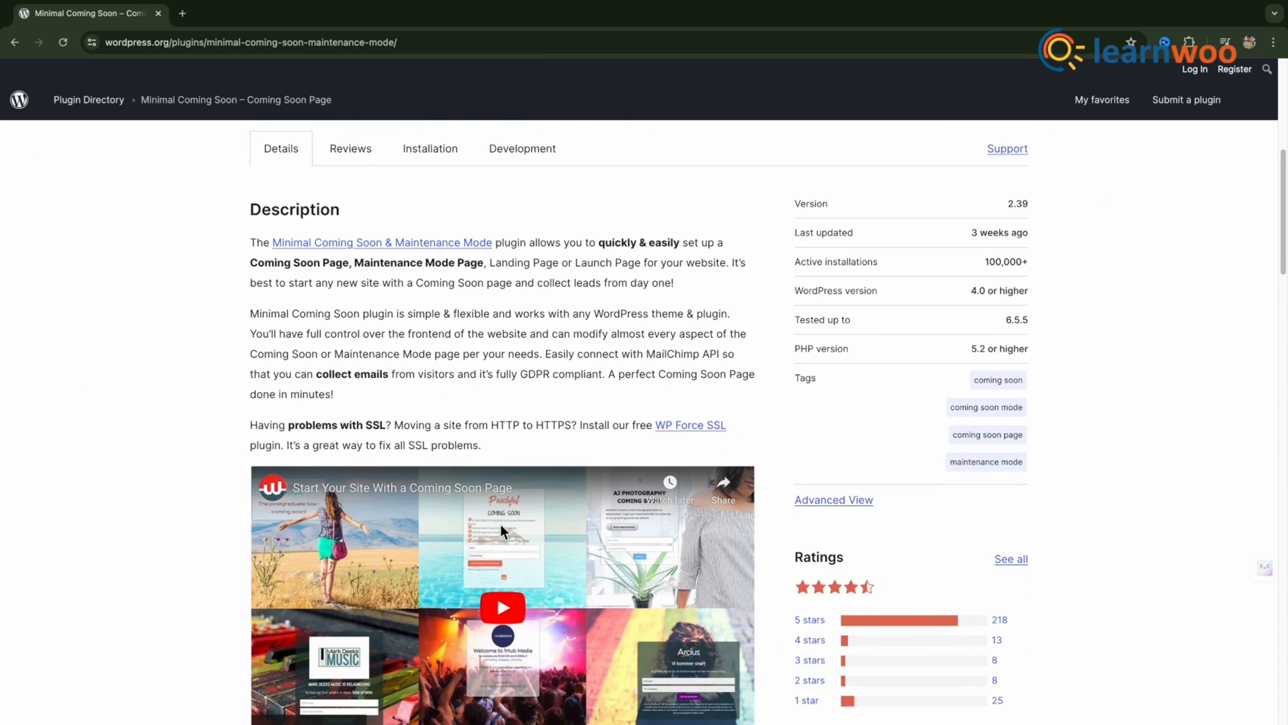
Scroll through the Minimal Coming Soon plugin's Description and Features sections
scroll("down", 3)
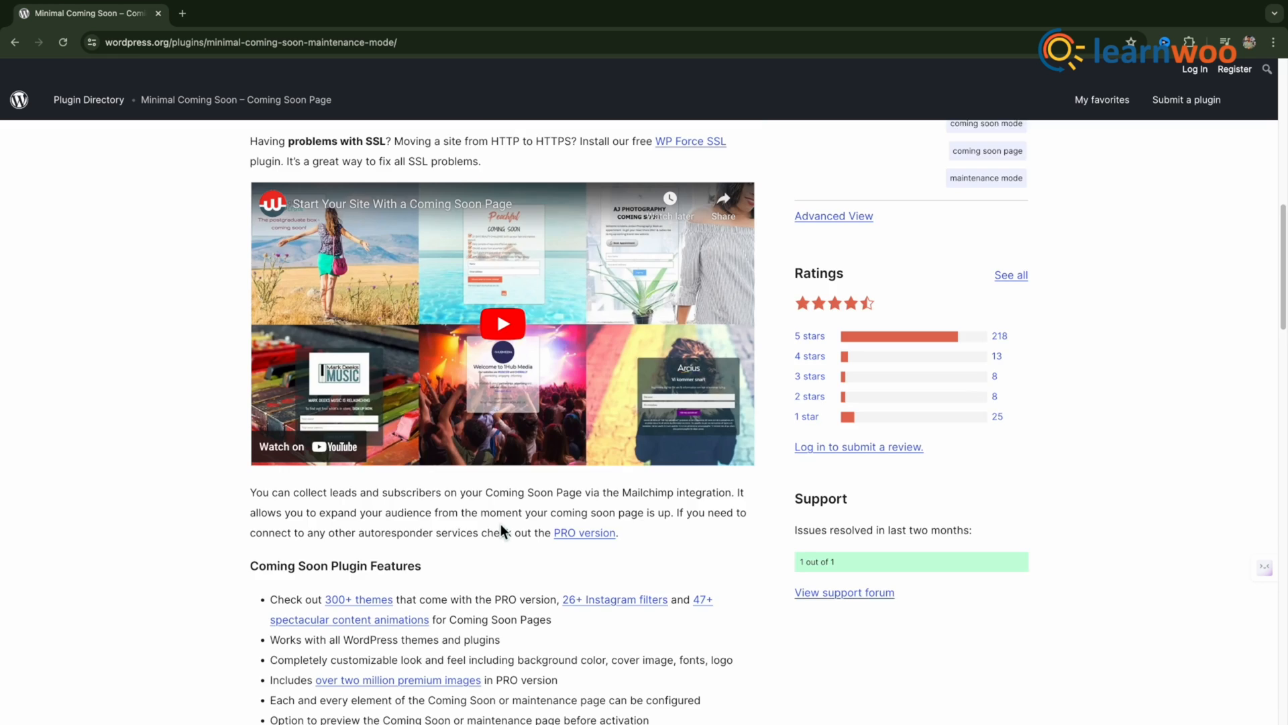
scroll("down", 3)
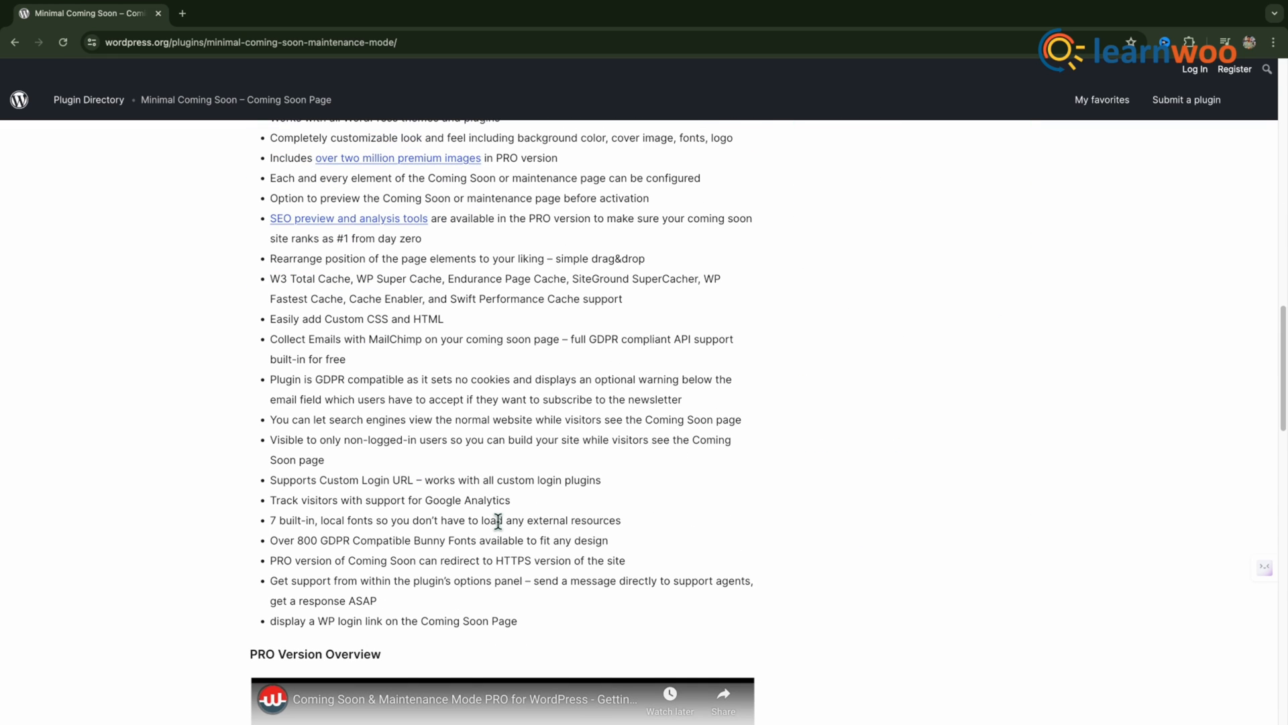
scroll("down", 3)
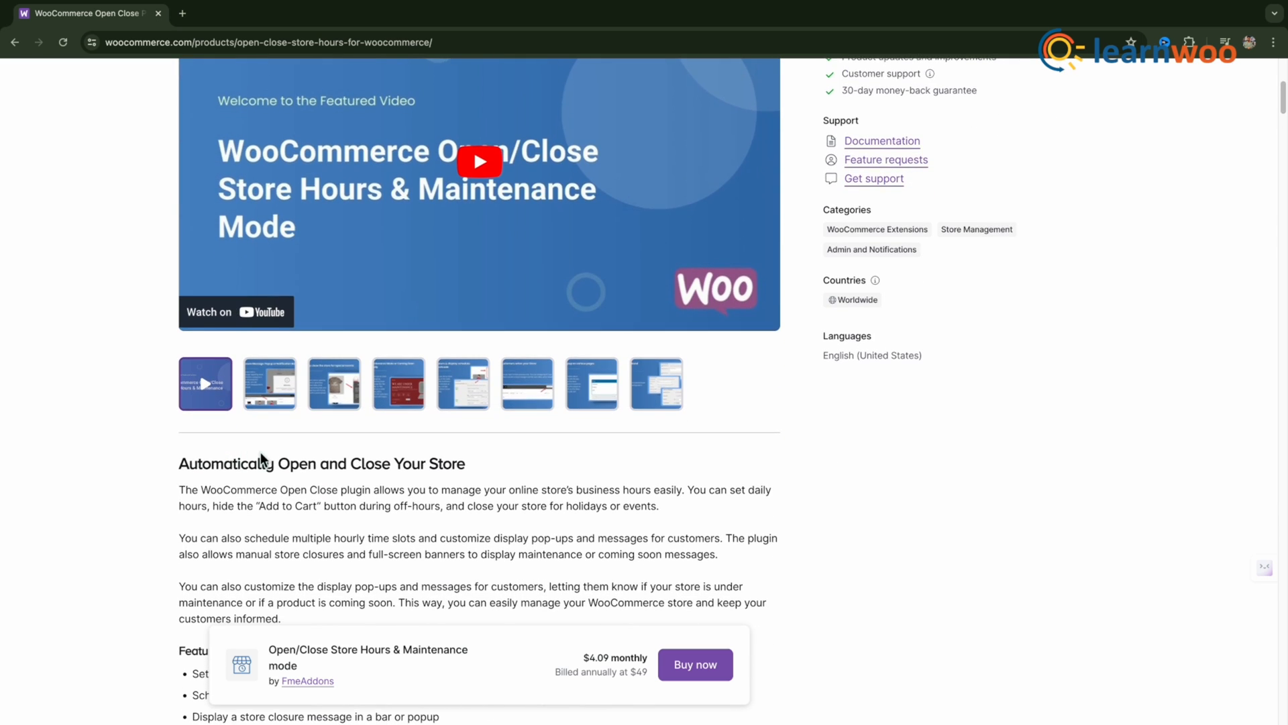
Browse Open/Close Store Hours, then scroll WooCommerce Pre-Orders to Easy pre-order customization
scroll("down", 3)
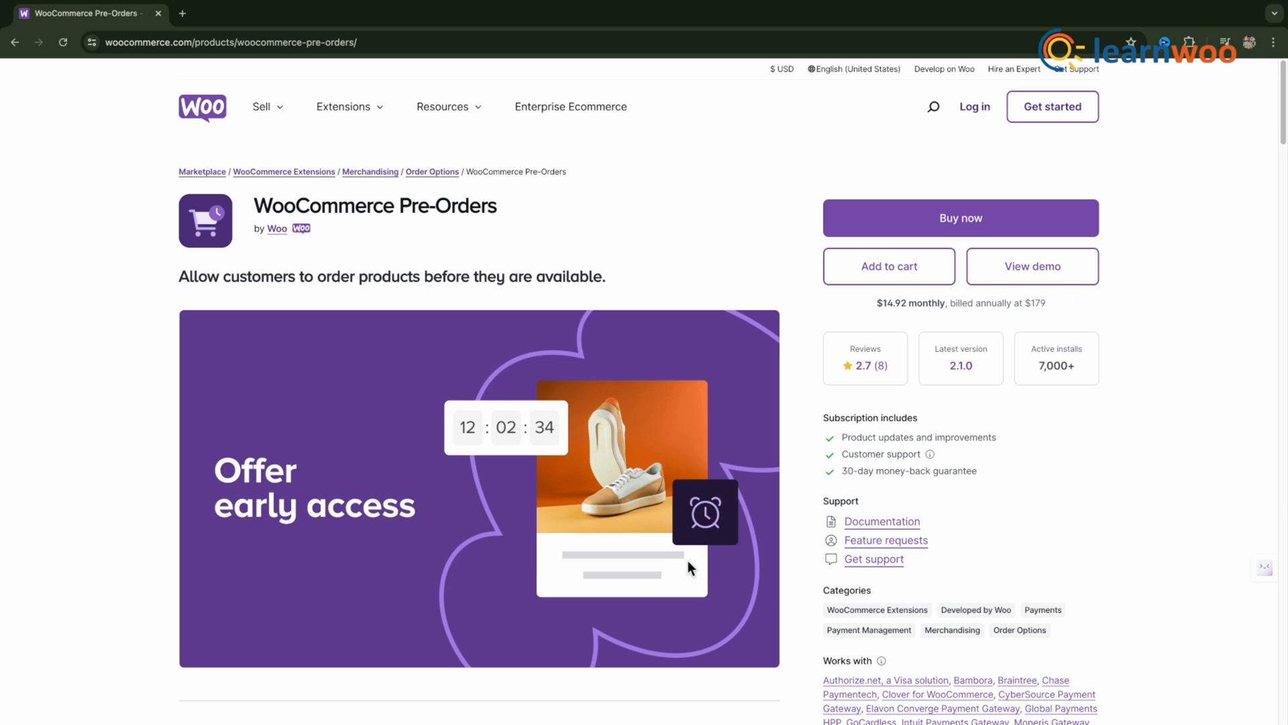
scroll("down", 3)
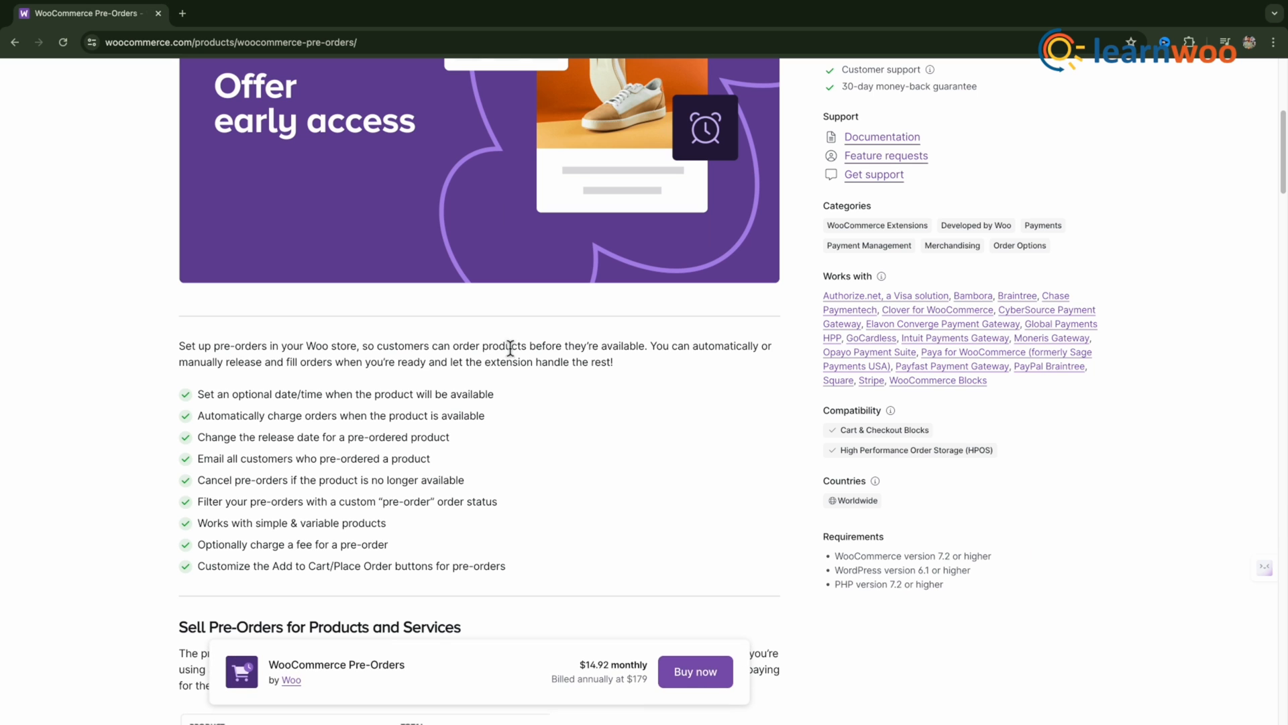
scroll("down", 3)
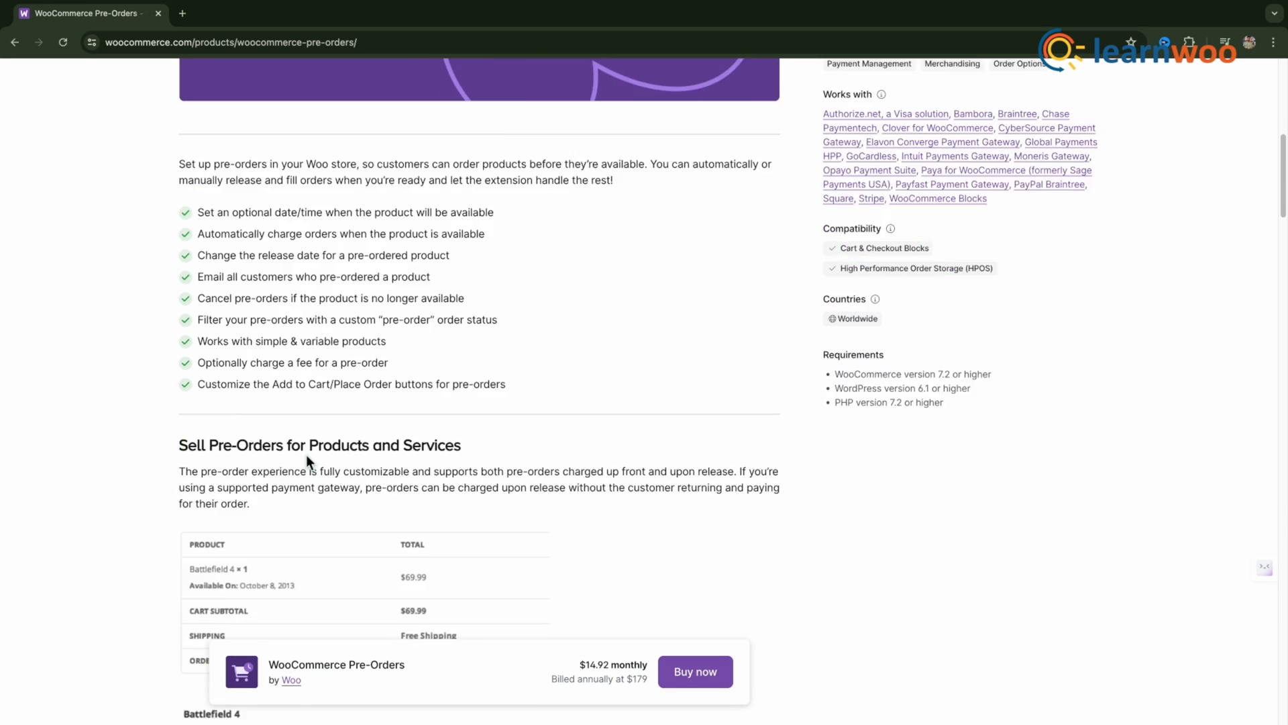
scroll("down", 3)
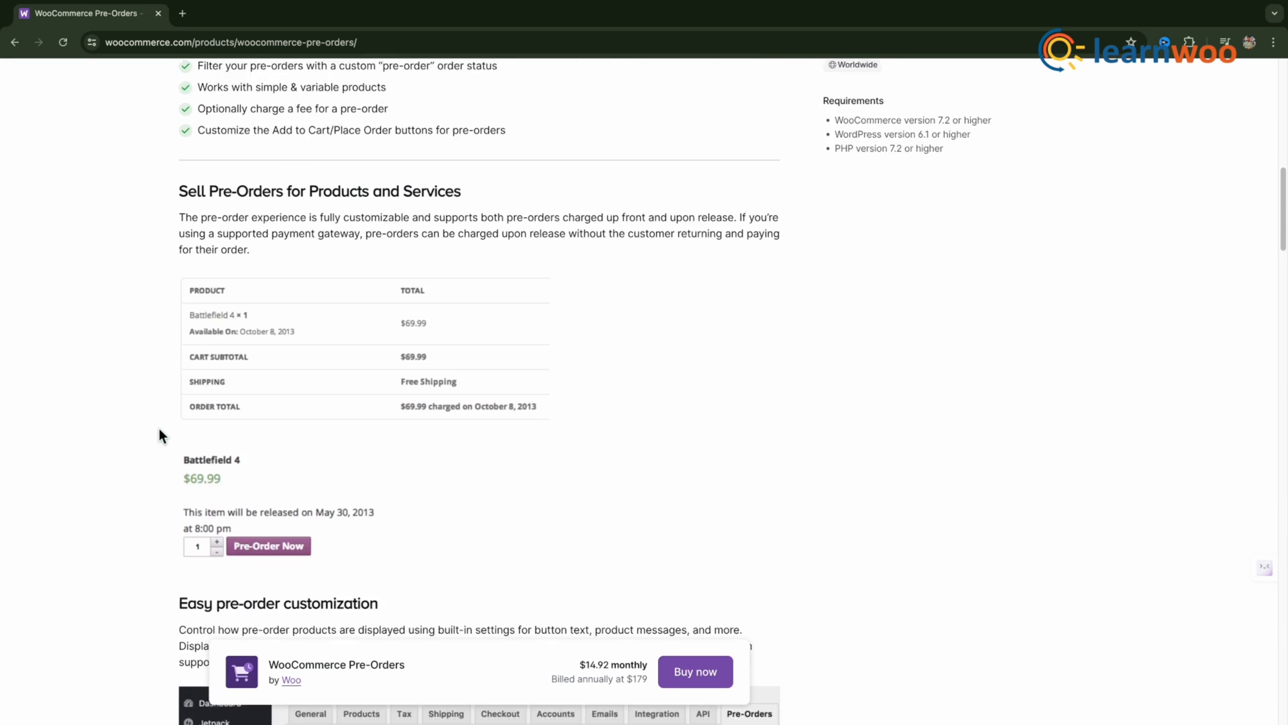
scroll("down", 3)
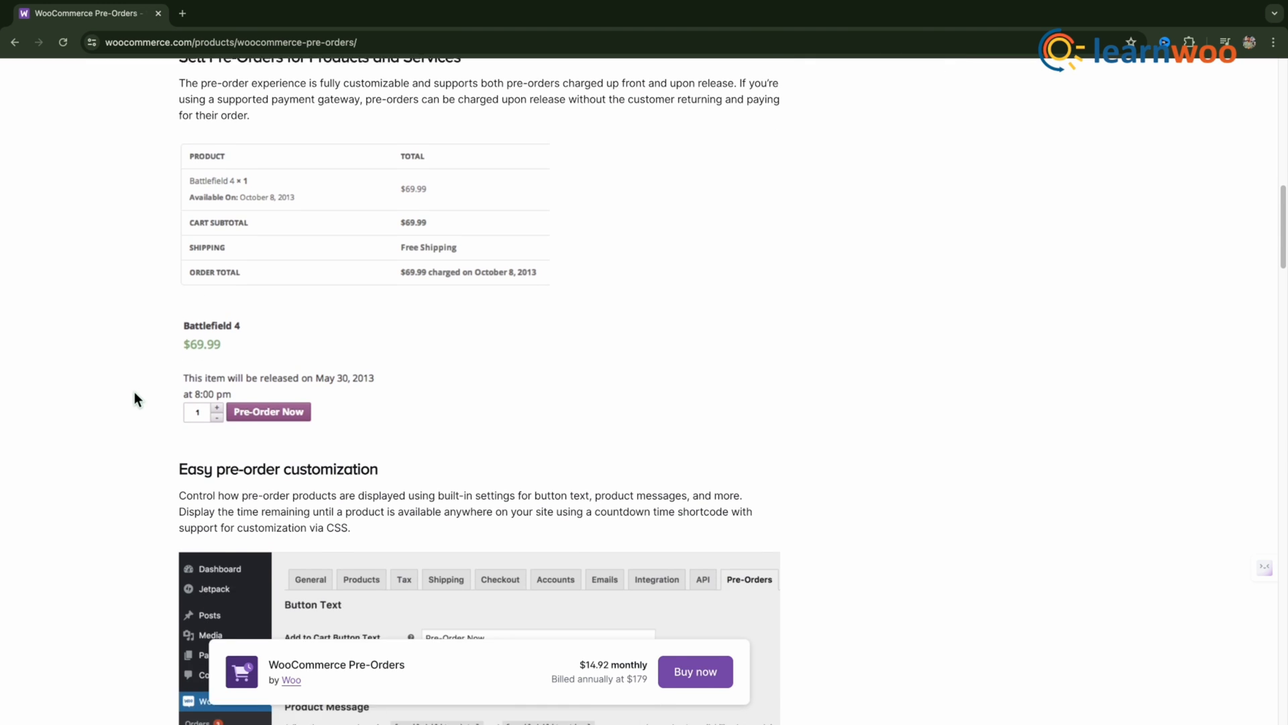
scroll("down", 3)
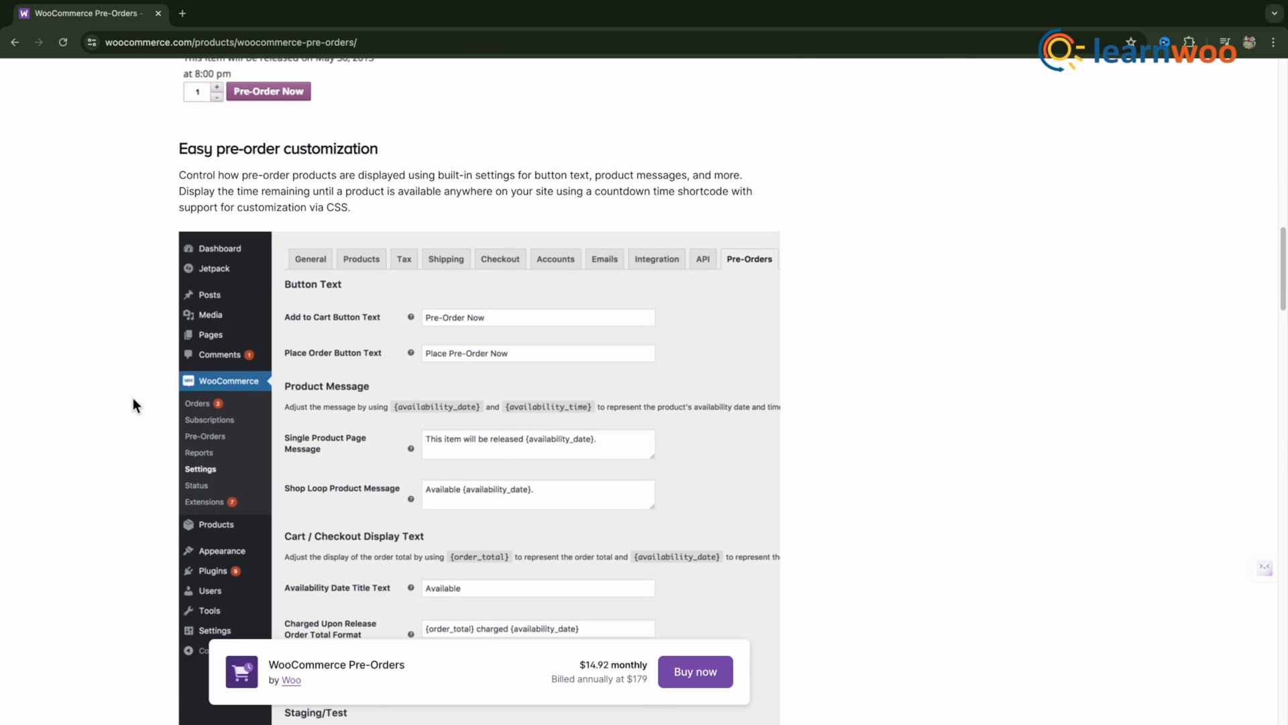
scroll("down", 3)
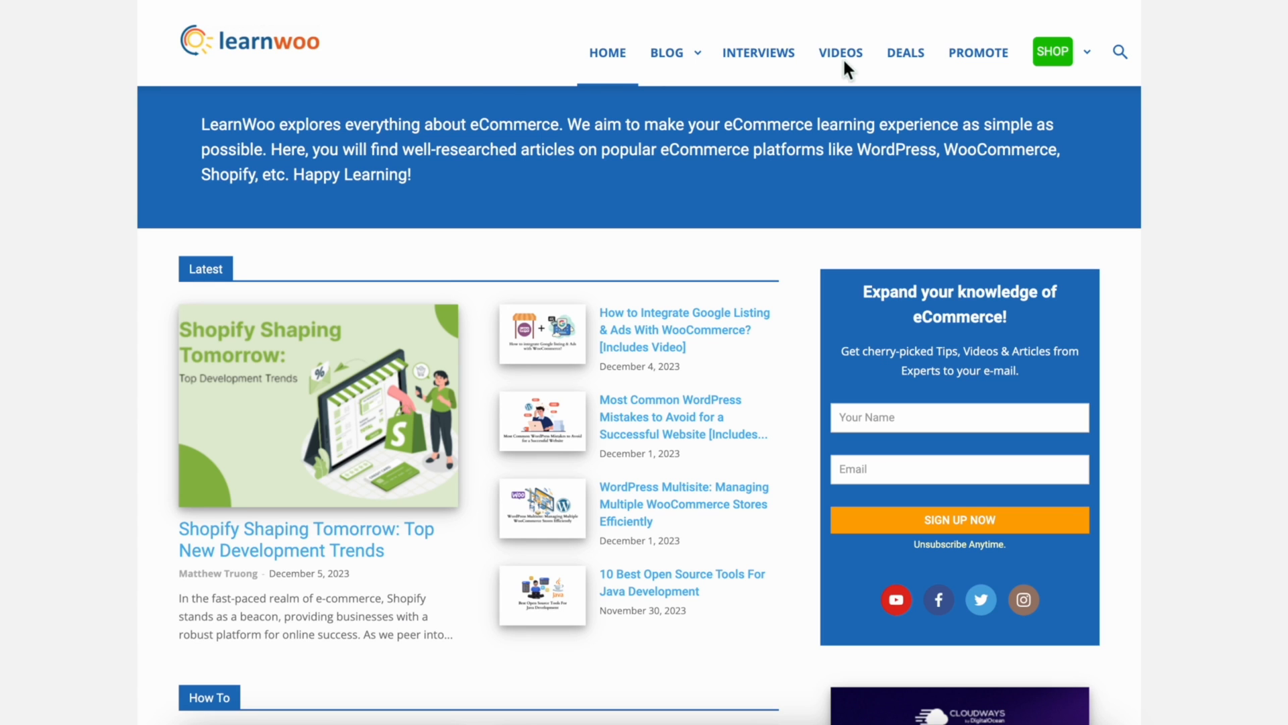
mouse_move(639, 141)
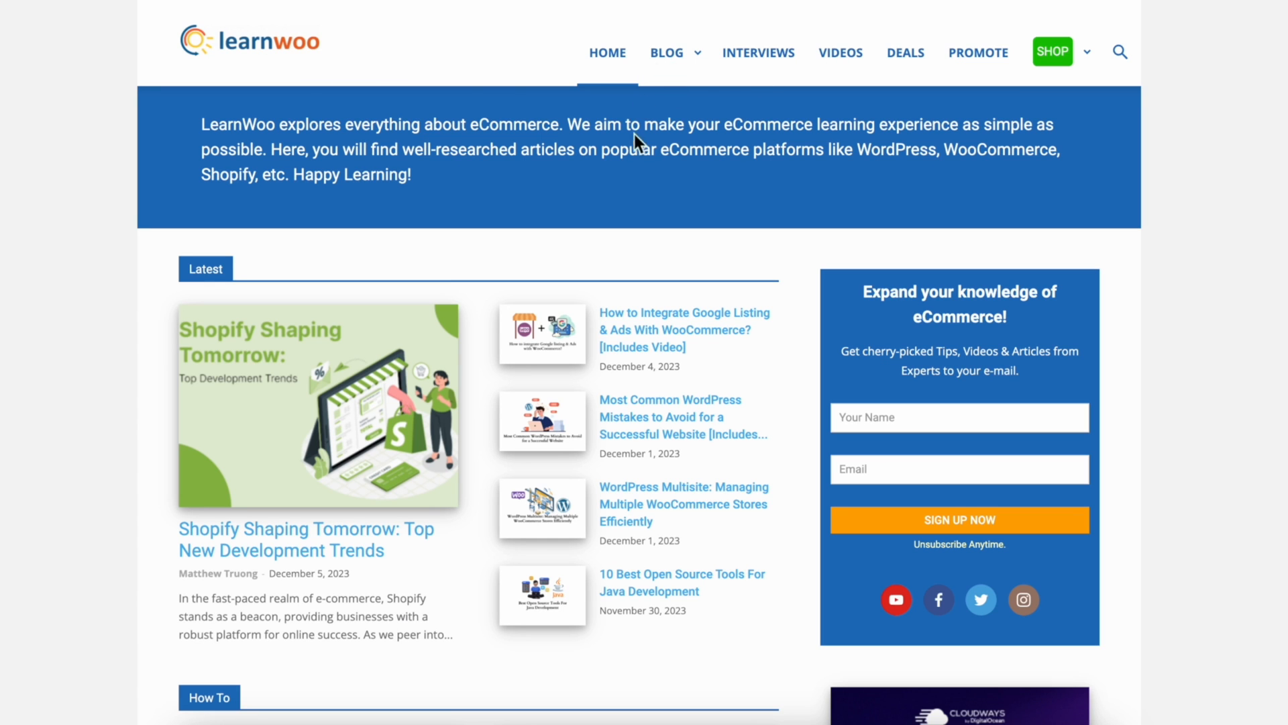
Scroll the LearnWoo homepage through the Latest and How To sections
scroll("down", 3)
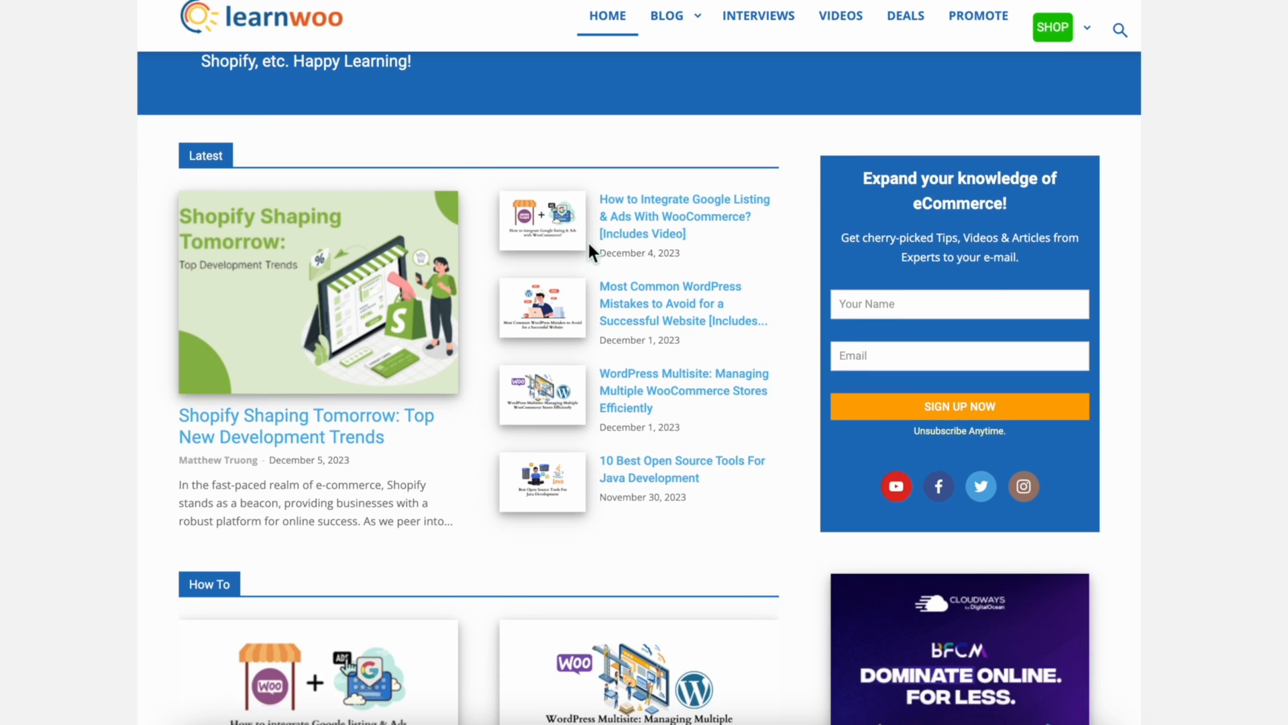
scroll("down", 3)
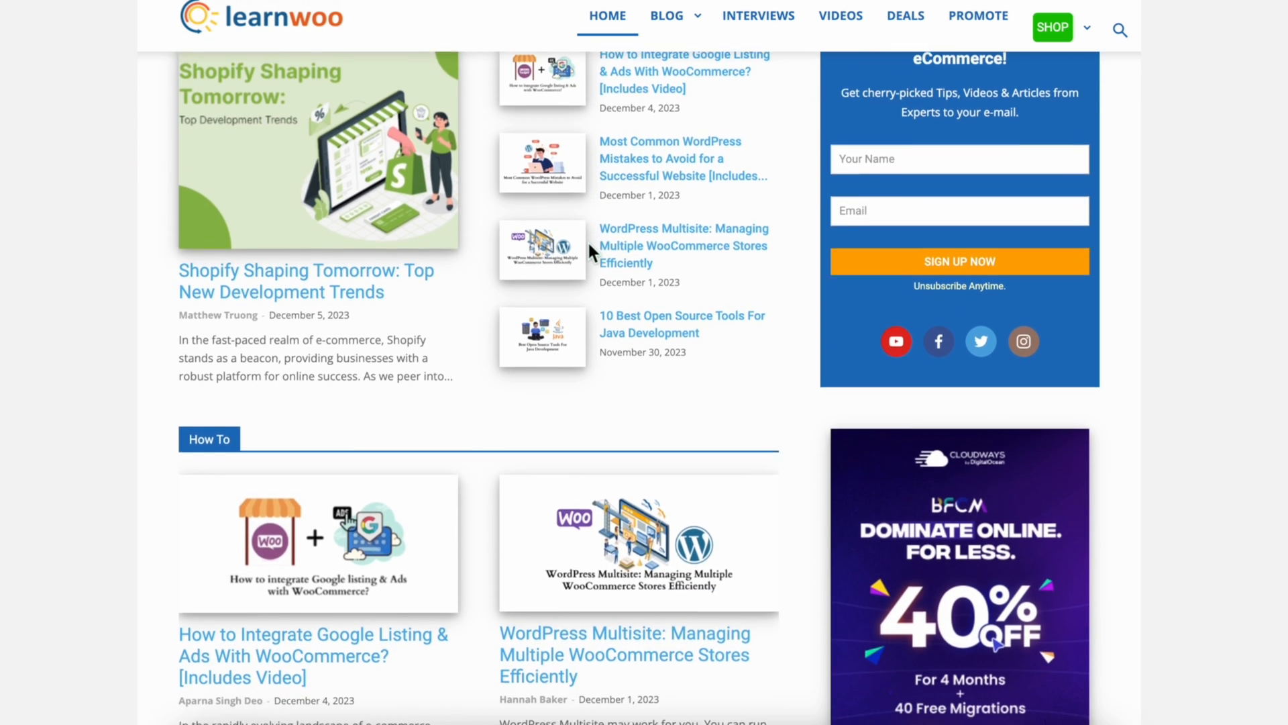